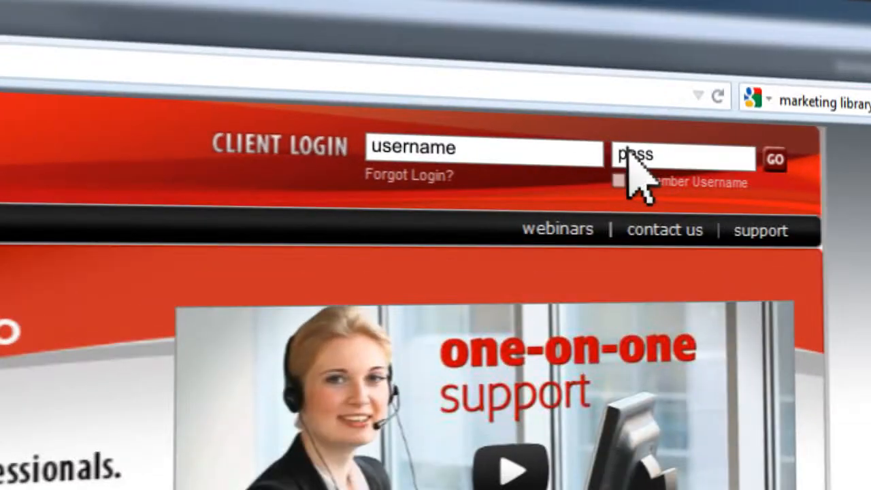
Step: Sign in to the client account and expand the Contacts management options
click(773, 157)
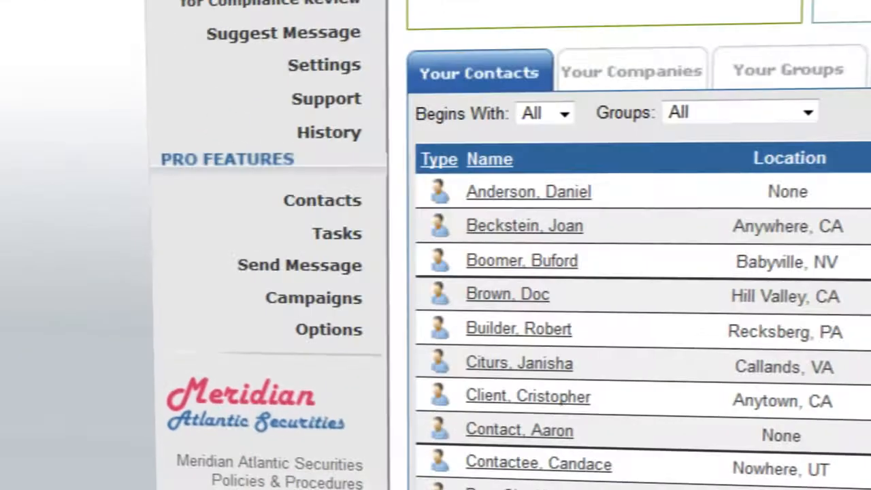
click(321, 200)
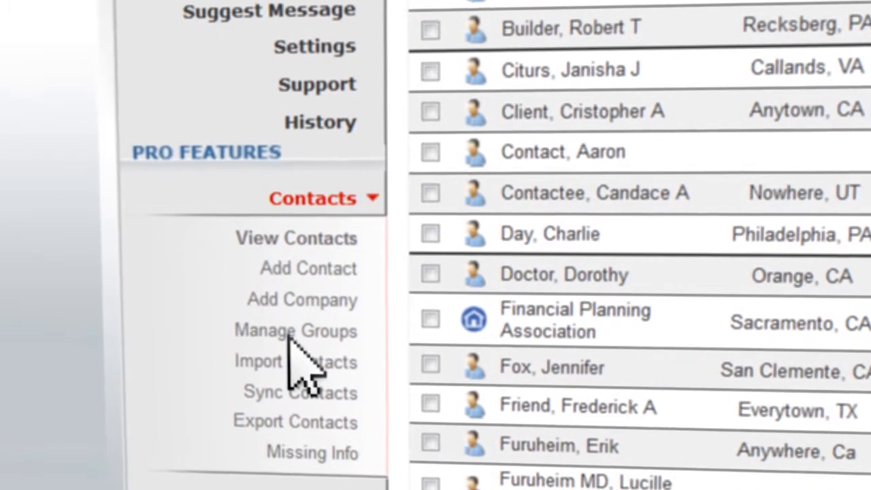
Step: Add a new contact group named 'A Clients' via Manage Groups
click(294, 330)
text(A Clie)
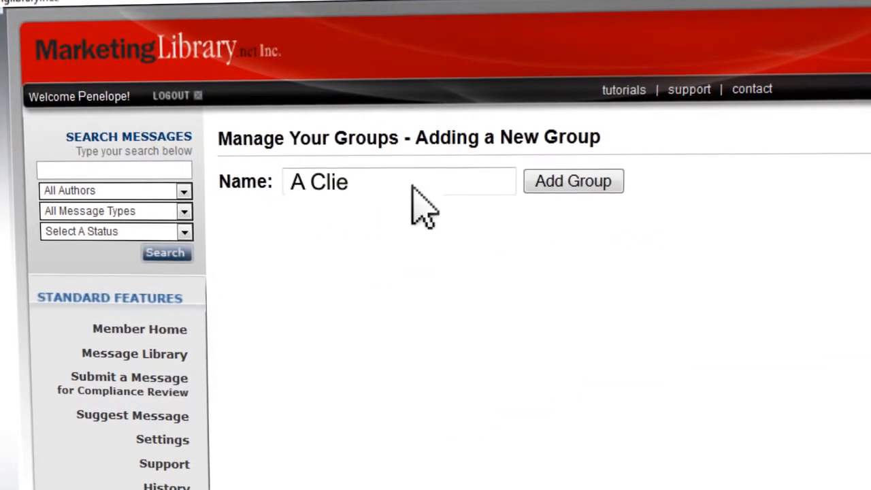
text(nt)
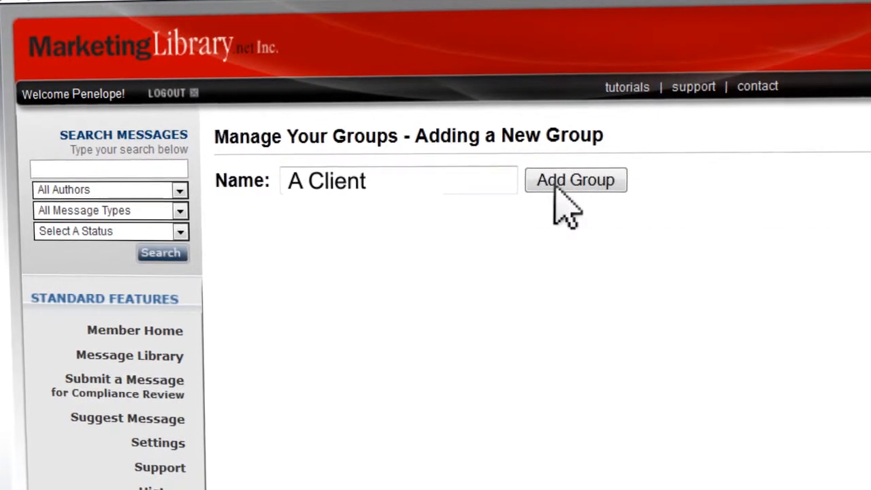
click(574, 179)
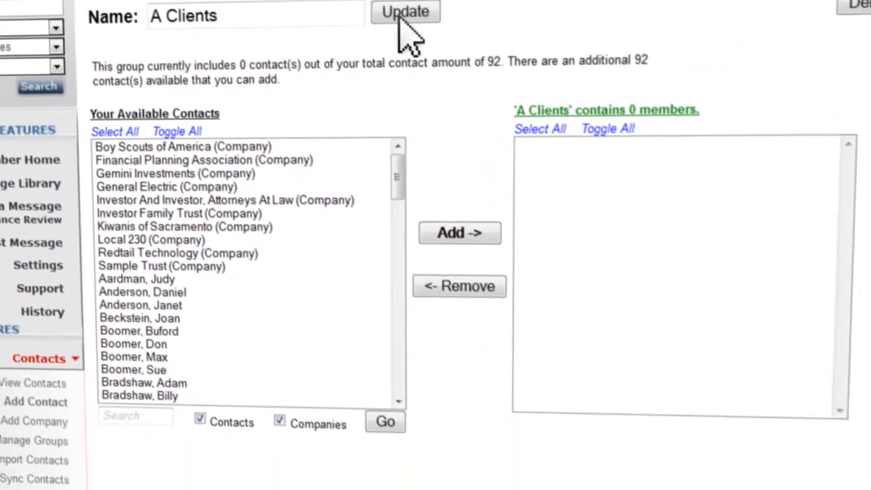
Step: Select several companies and people from Your Available Contacts for A Clients
scroll(down, 3)
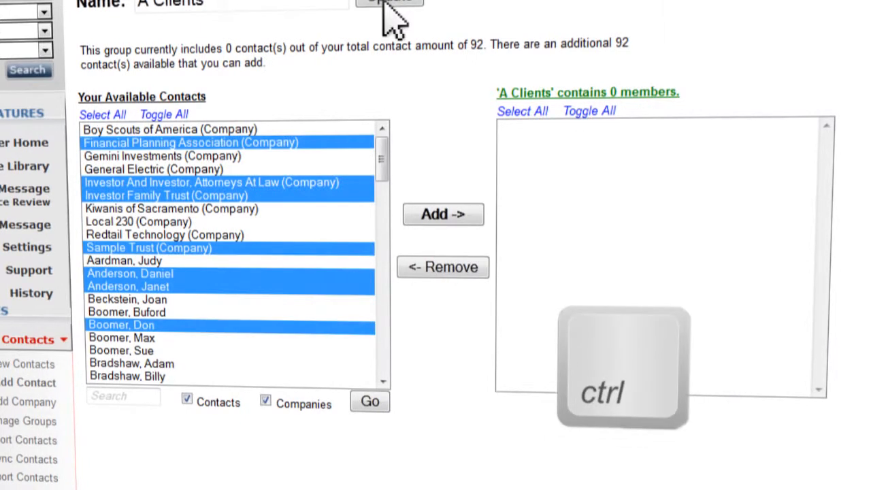
click(444, 213)
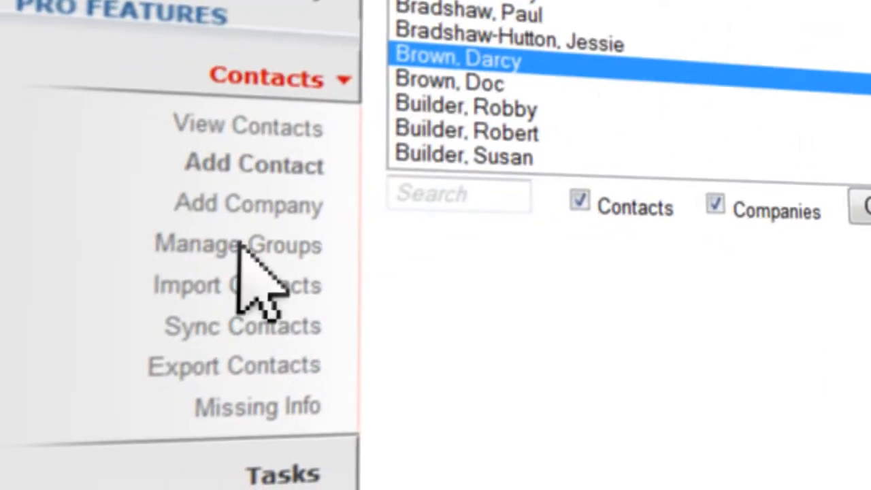
Step: Return to the group overview listing 16 groups with member counts
click(237, 245)
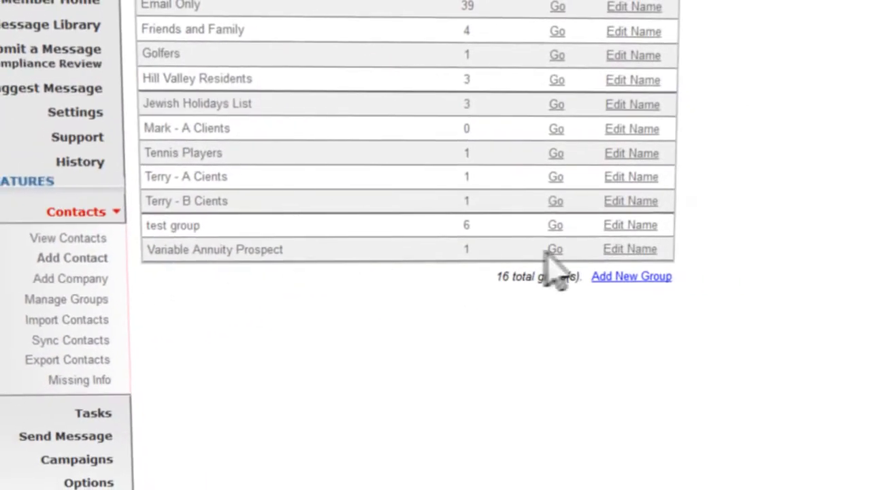
mouse_move(561, 269)
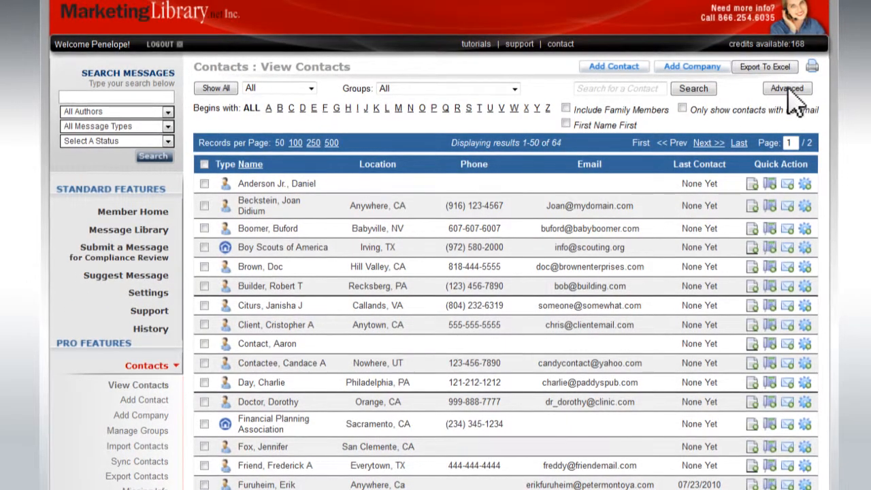
Step: Add an advanced search filter for any field that includes '@'
click(786, 88)
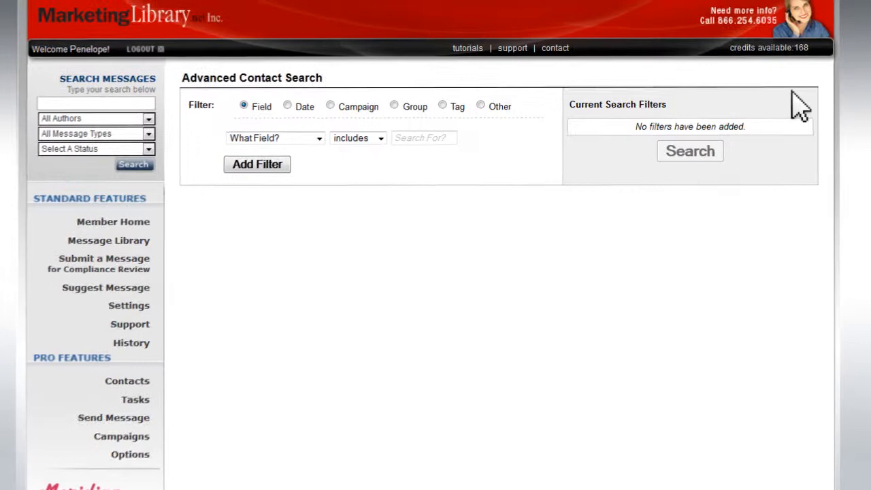
text(@)
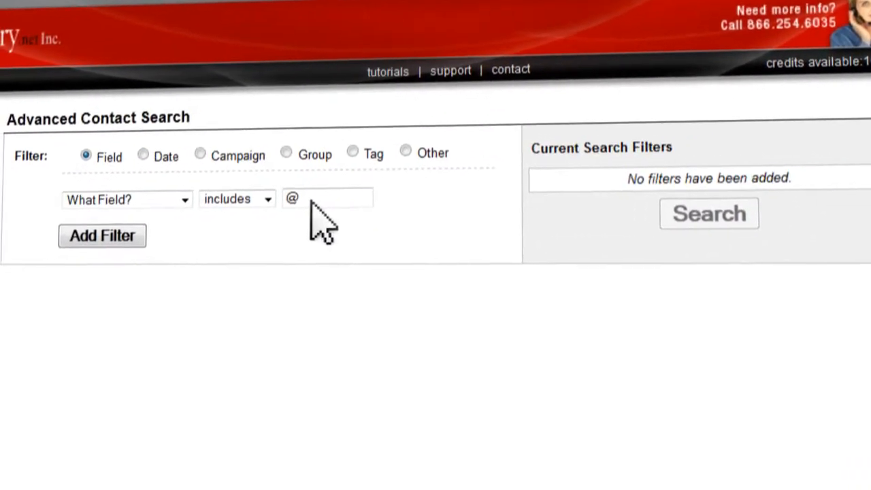
click(102, 235)
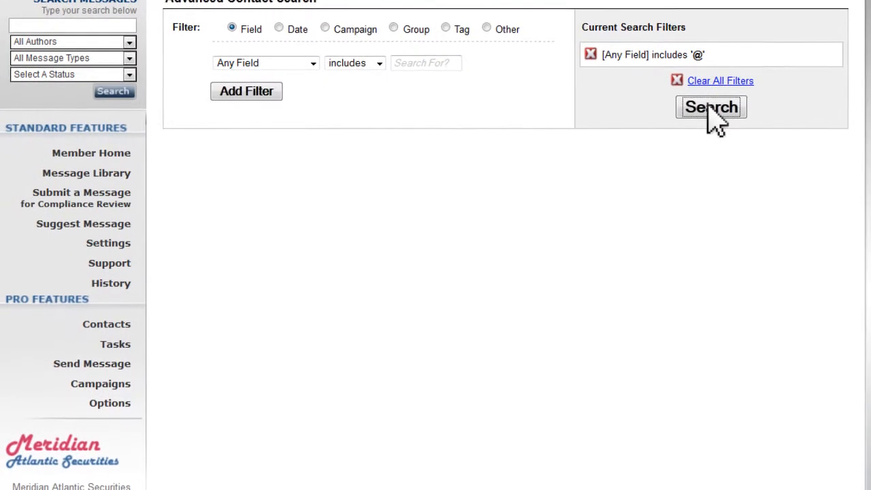
Step: Run the '@' search and add its 39 results to the Email Only group
click(710, 106)
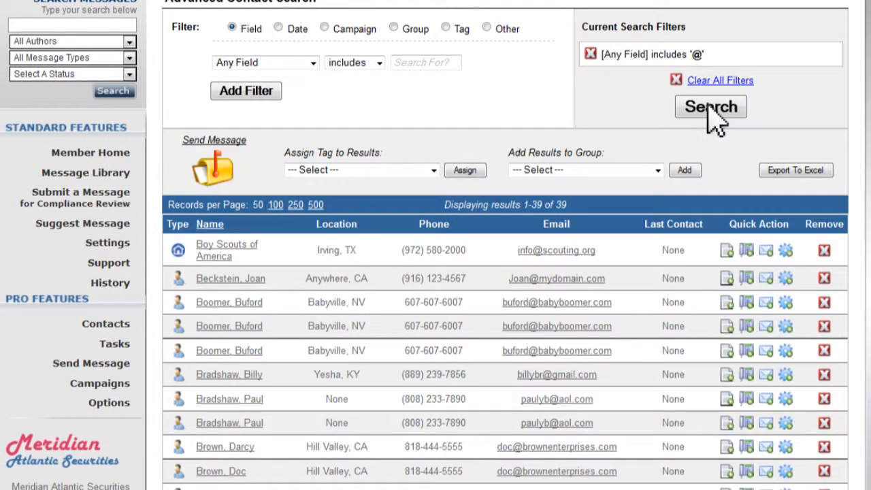
click(585, 168)
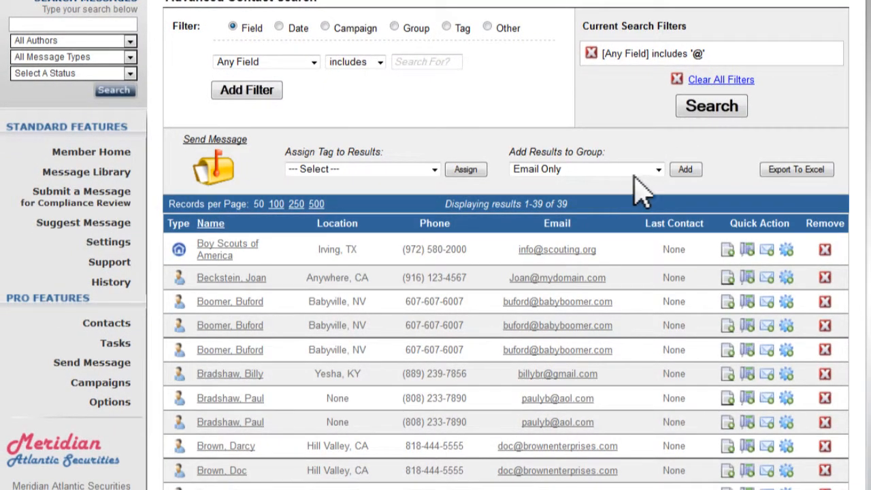
click(686, 169)
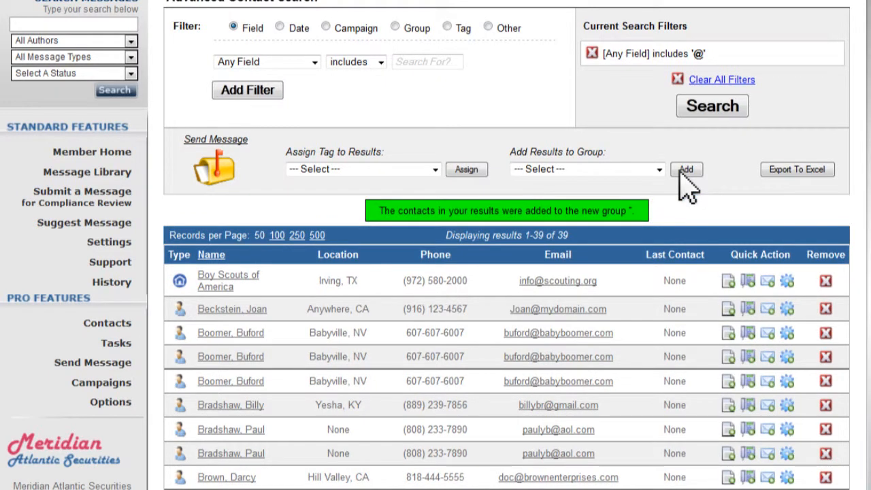